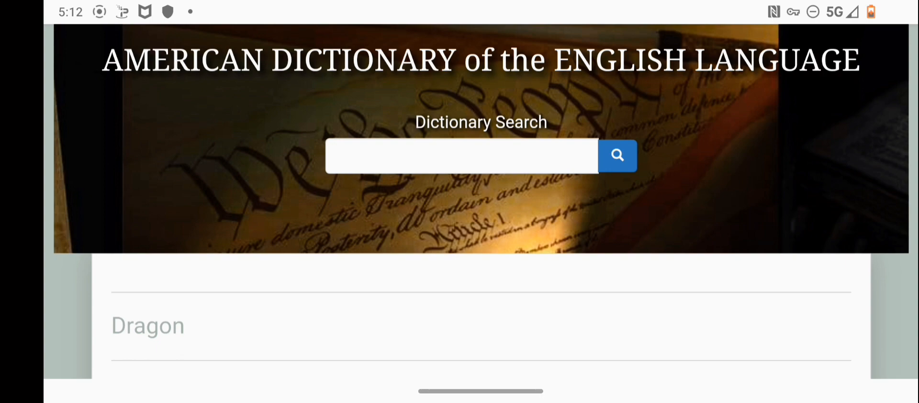
{"action": "scroll", "scroll_direction": "down", "scroll_amount": 3}
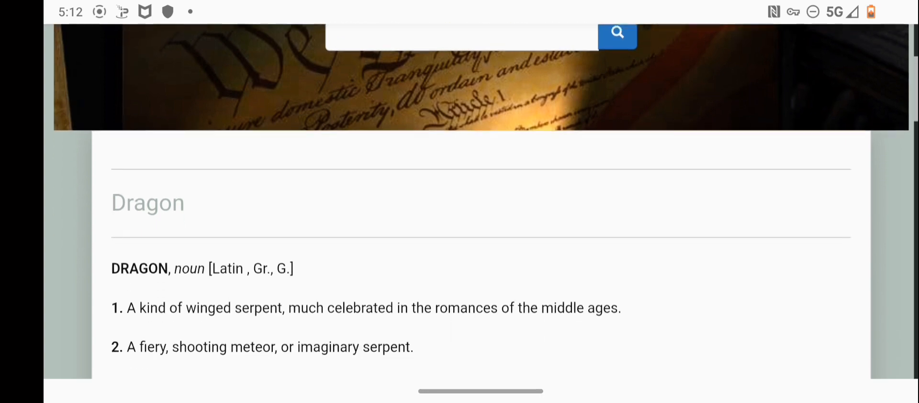
{"action": "scroll", "scroll_direction": "down", "scroll_amount": 3}
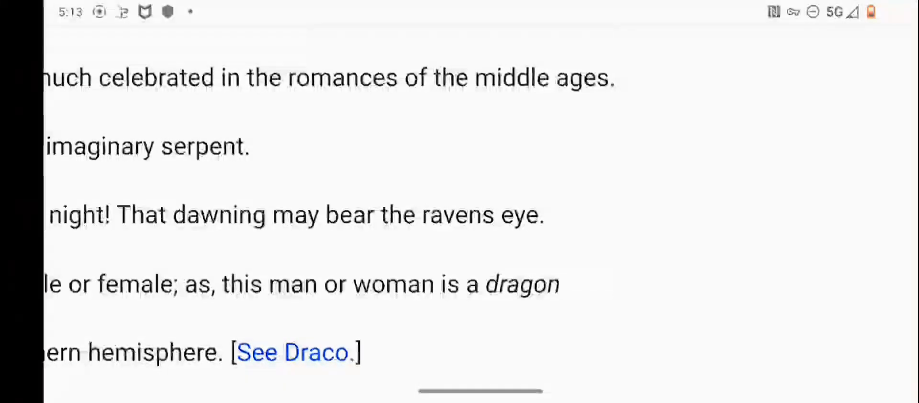
{"action": "scroll", "scroll_direction": "down", "scroll_amount": 3}
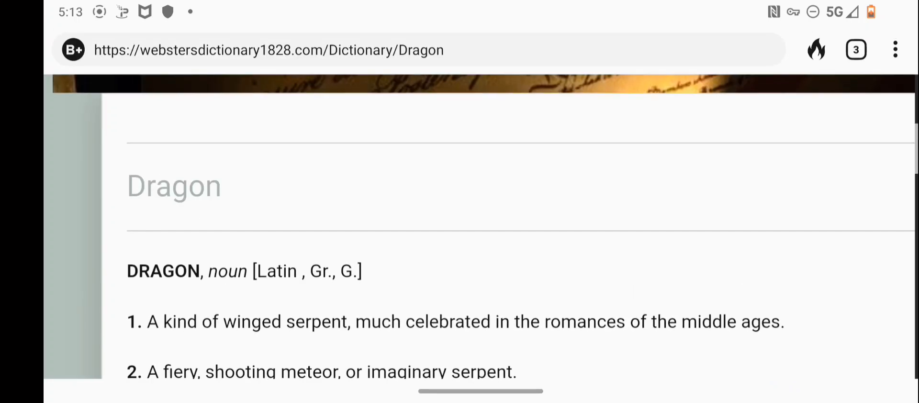
{"action": "scroll", "scroll_direction": "down", "scroll_amount": 3}
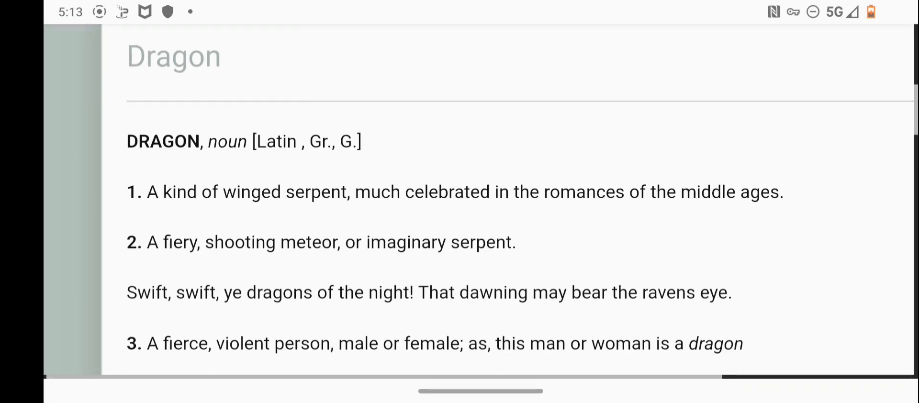
{"action": "scroll", "scroll_direction": "down", "scroll_amount": 3}
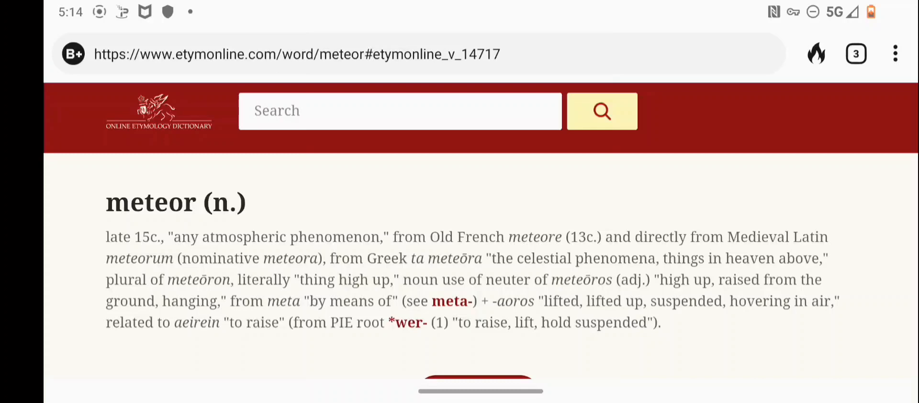
{"action": "scroll", "scroll_direction": "down", "scroll_amount": 3}
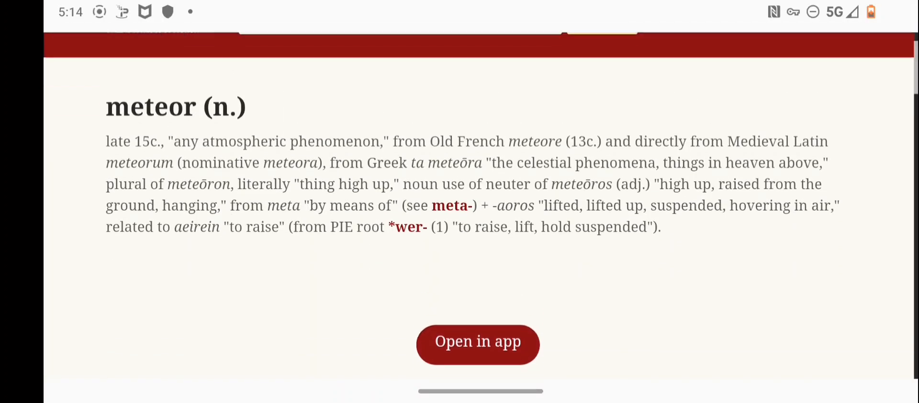